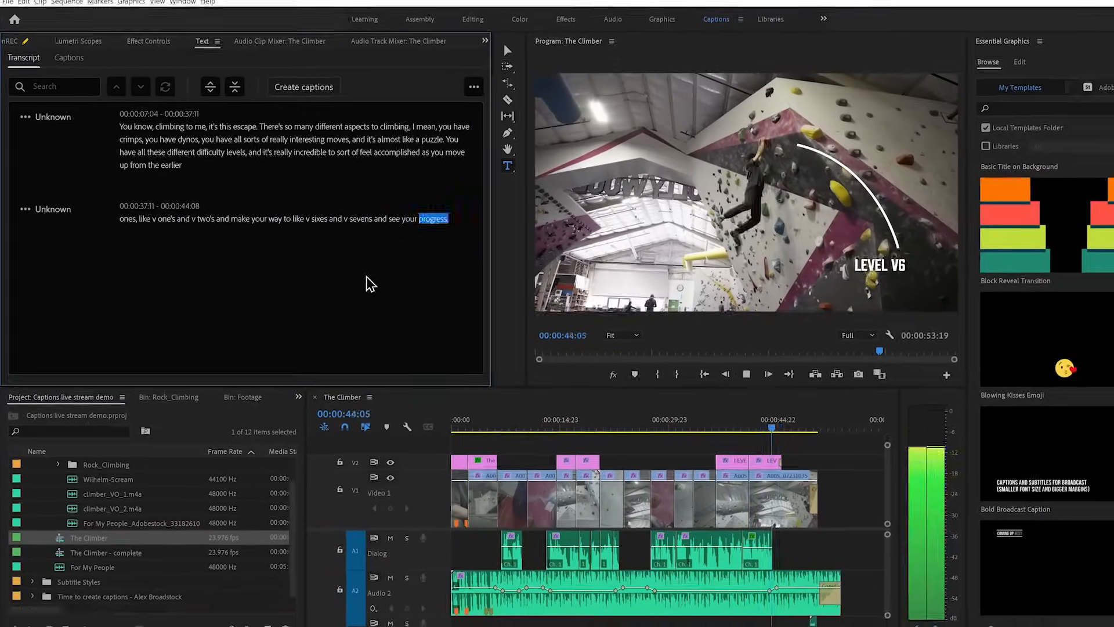
# - Switch to the Time to Create sequence and start creating captions from Jon's transcript
pyautogui.click(68, 58)
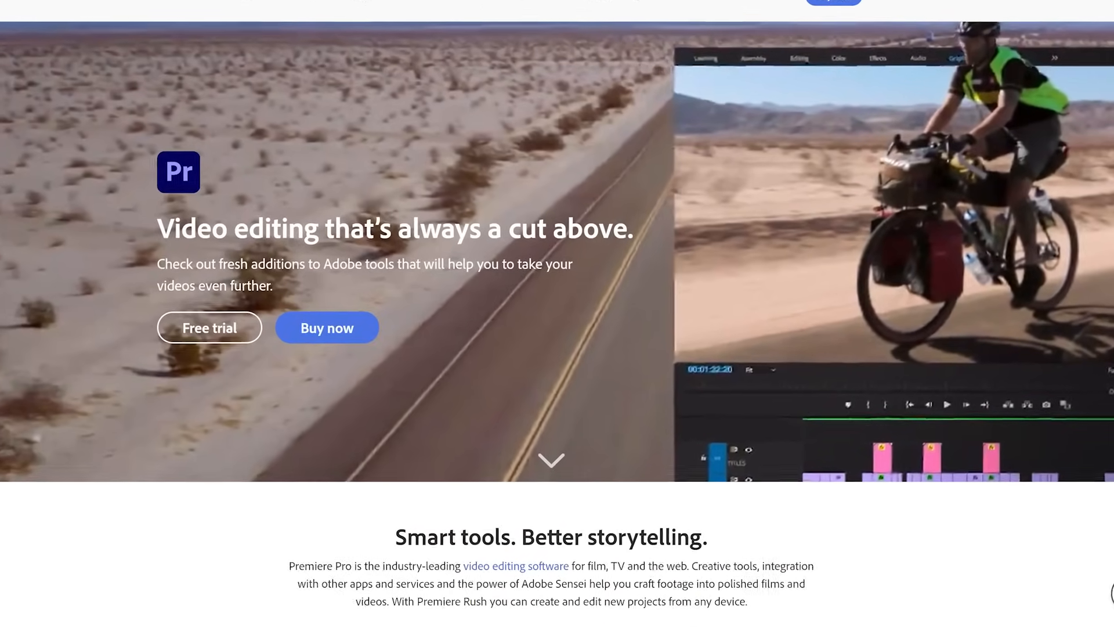
pyautogui.scroll(-3)
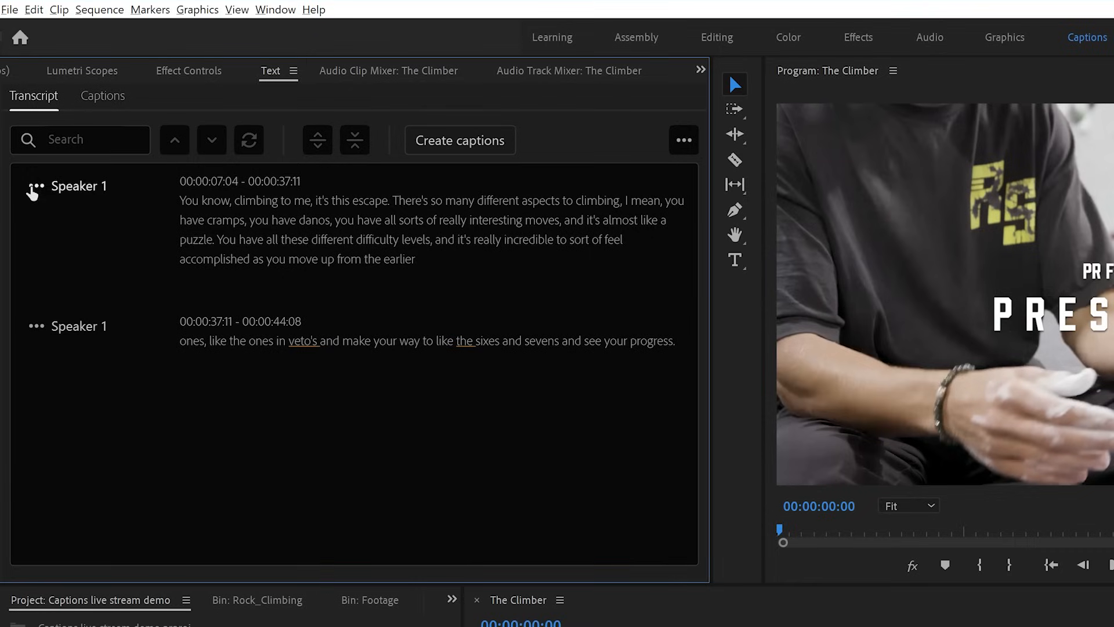
pyautogui.click(34, 186)
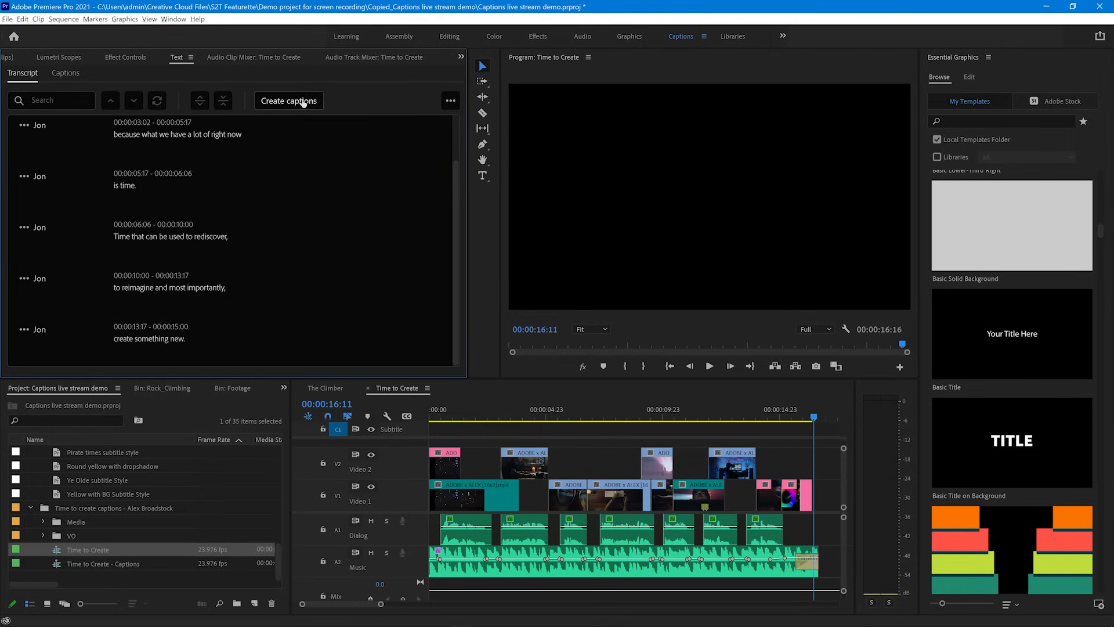
pyautogui.click(289, 100)
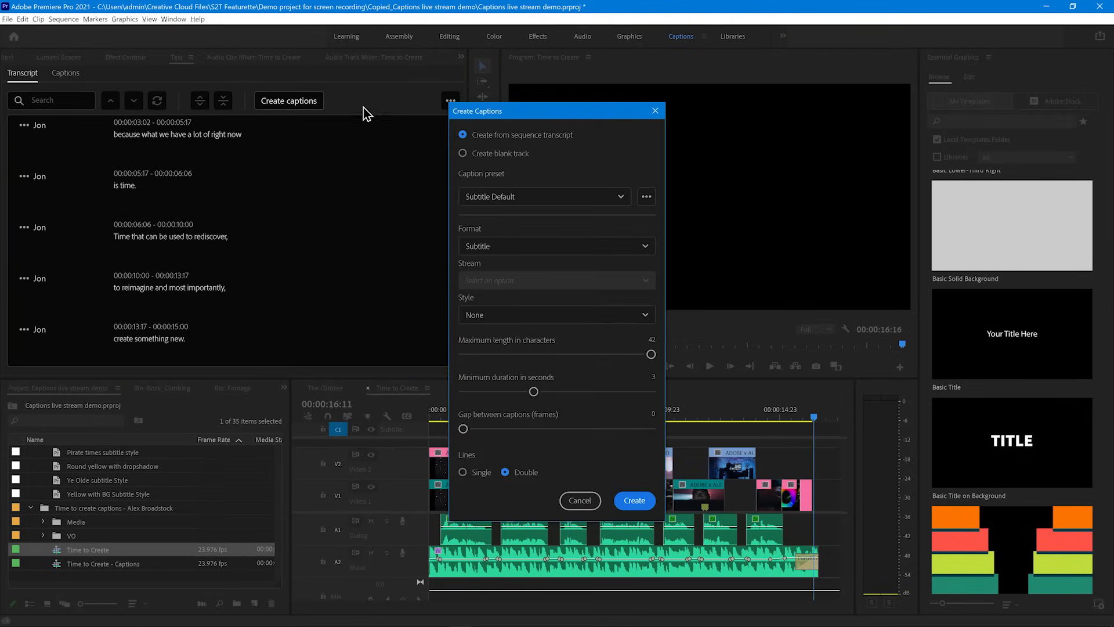
# - Create the caption track from a preset and apply the Round yellow with dropshadow style
pyautogui.click(543, 196)
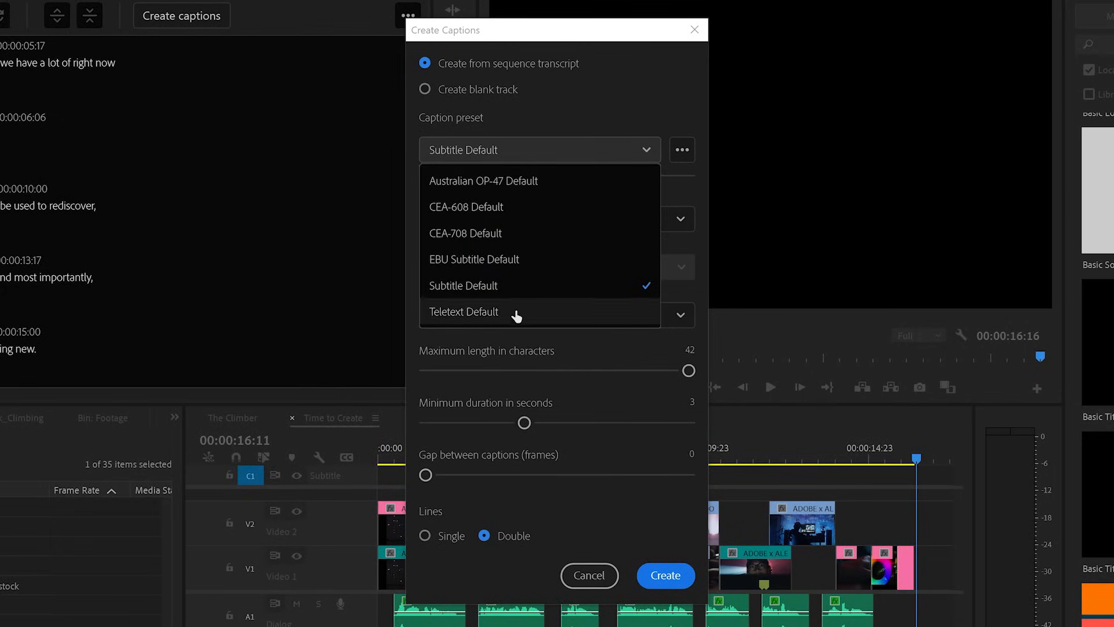
pyautogui.click(663, 575)
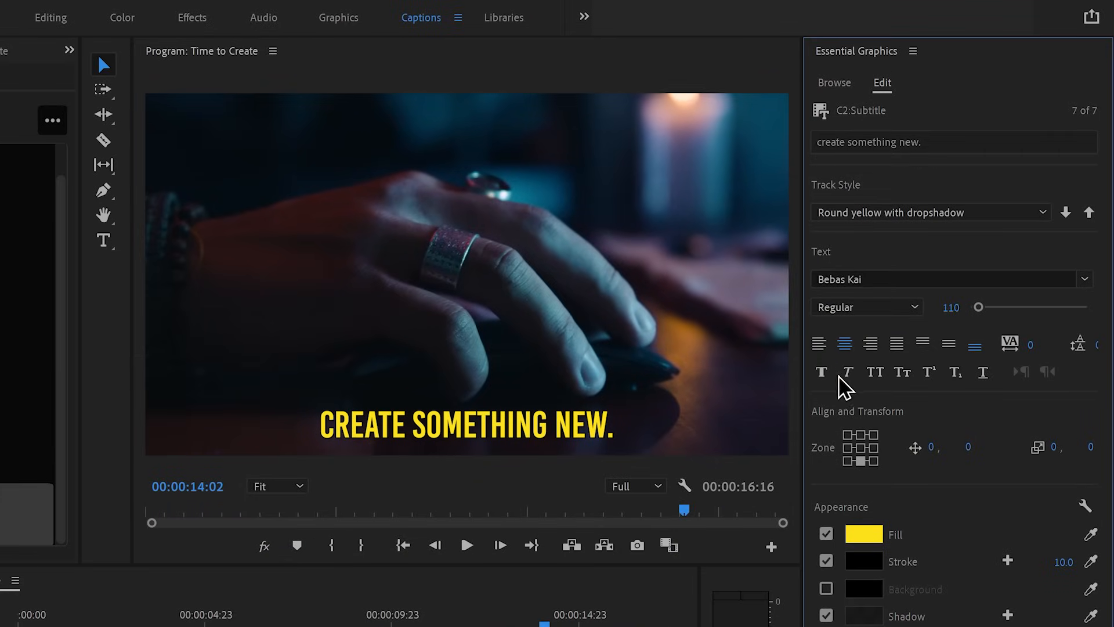
pyautogui.click(862, 534)
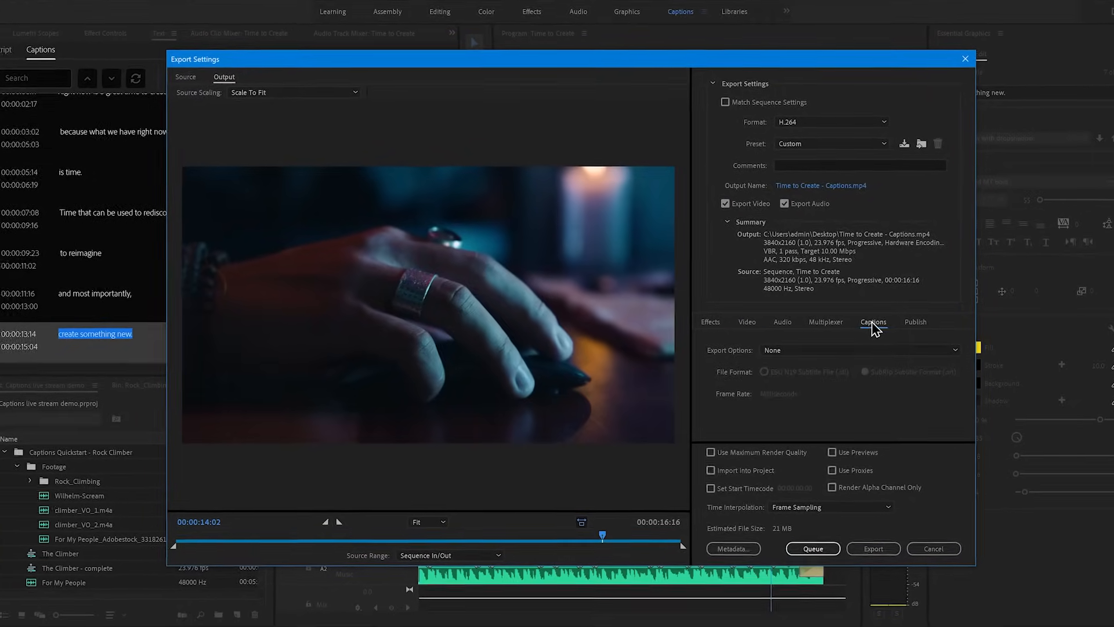
# - Set caption export to Create Sidecar File, then begin adding subtitles in YouTube Studio
pyautogui.click(859, 349)
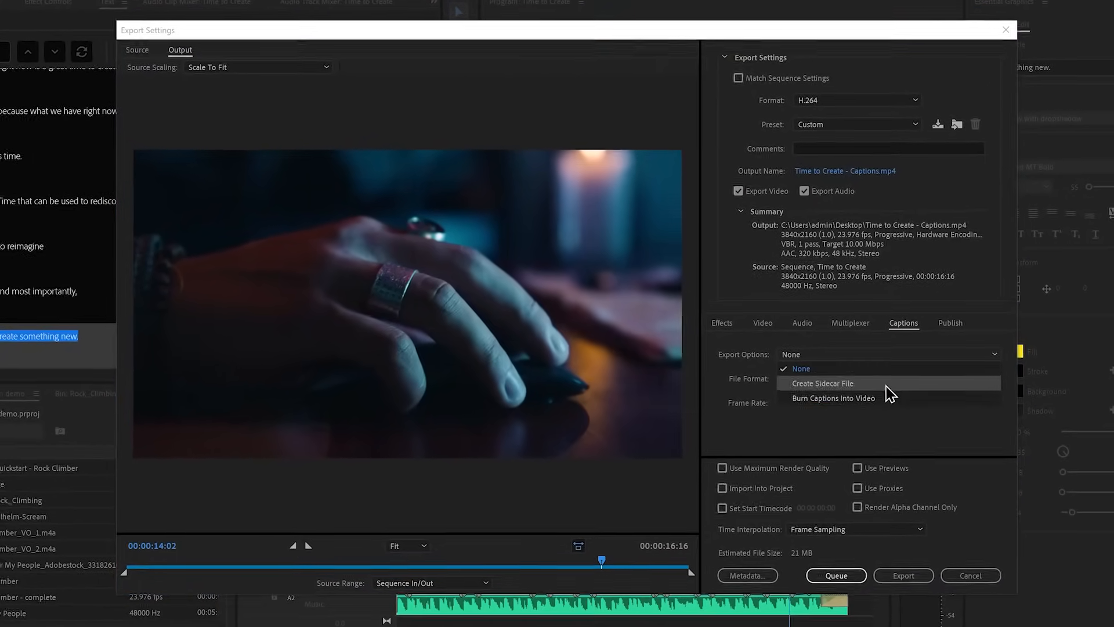
pyautogui.click(833, 398)
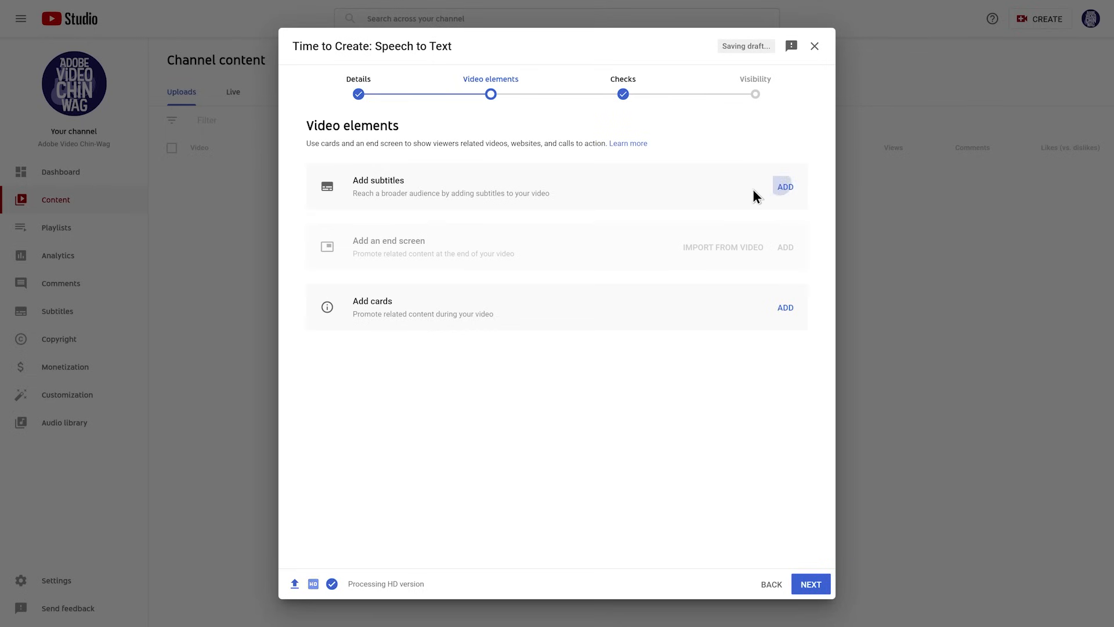
pyautogui.click(785, 185)
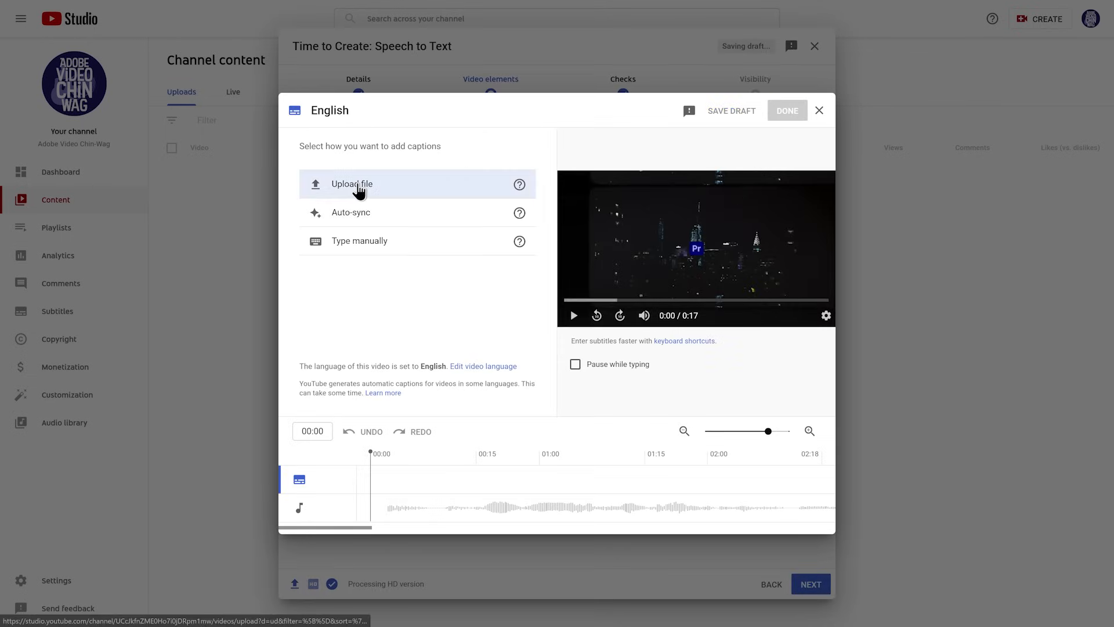